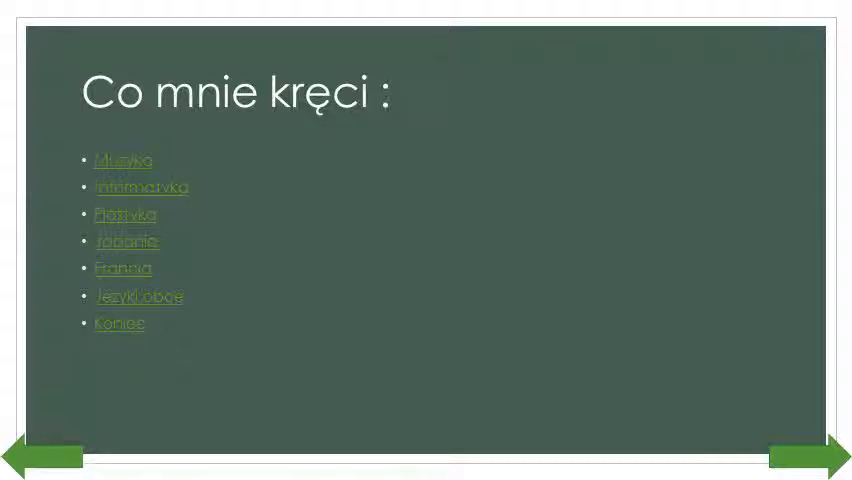
# Jump from the interests list to the Muzyka slide via its hyperlink.
pyautogui.click(114, 158)
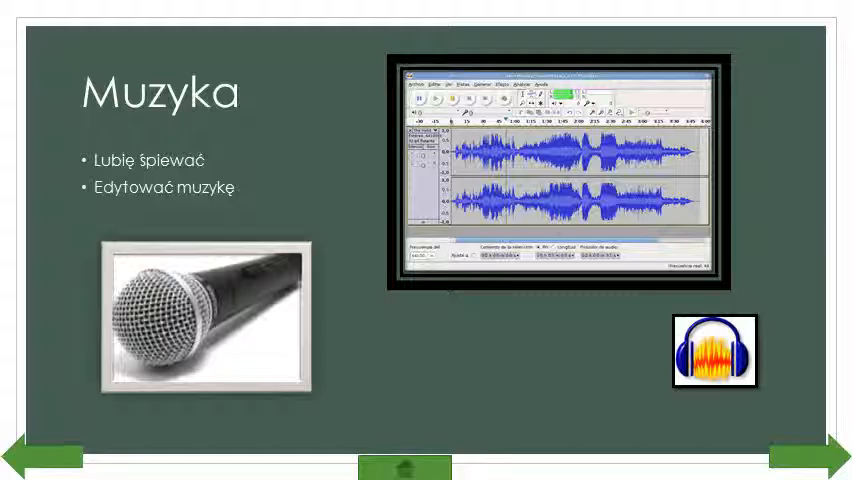
# Move on from Muzyka to the Francja slide with the flag, Eiffel Tower and map.
pyautogui.click(808, 456)
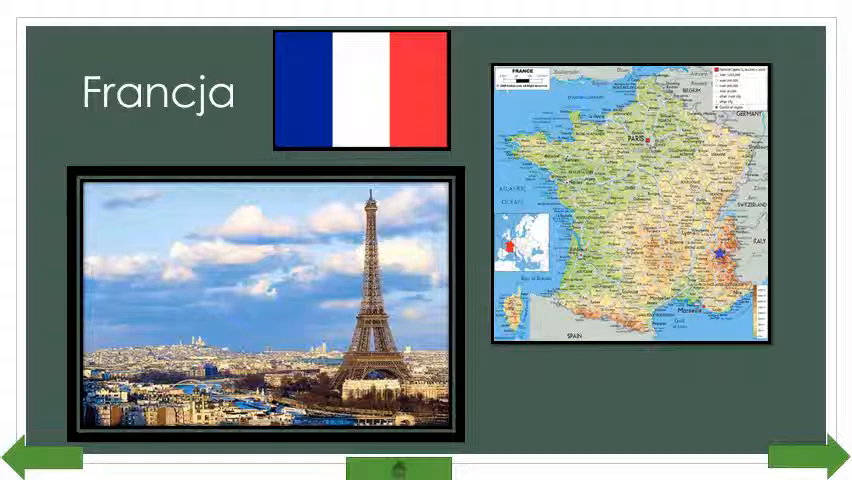
# Advance through the Języki obce slide to the closing Koniec slide.
pyautogui.click(804, 452)
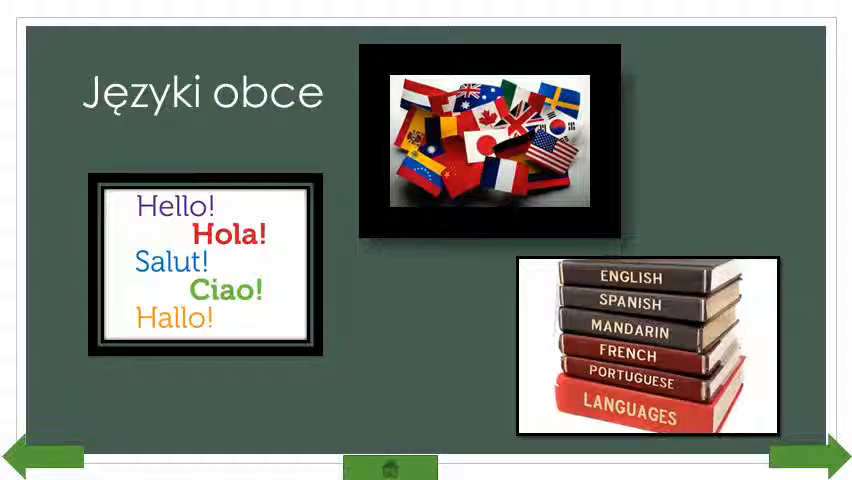
pyautogui.click(790, 460)
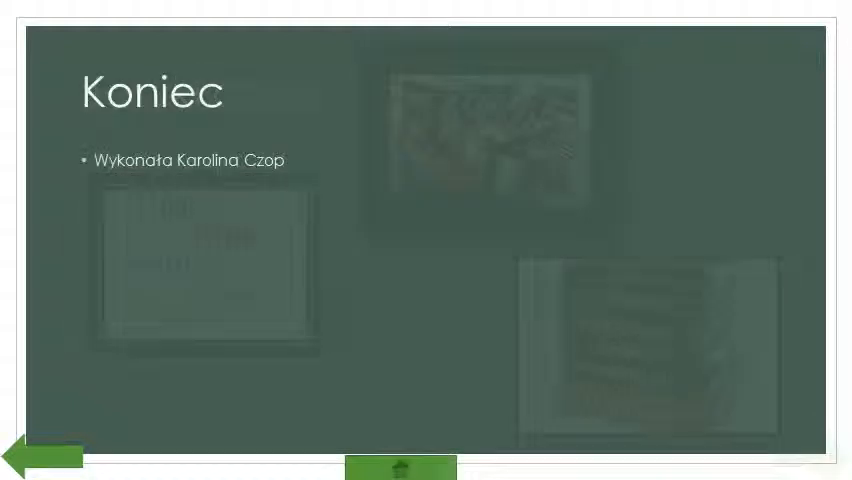